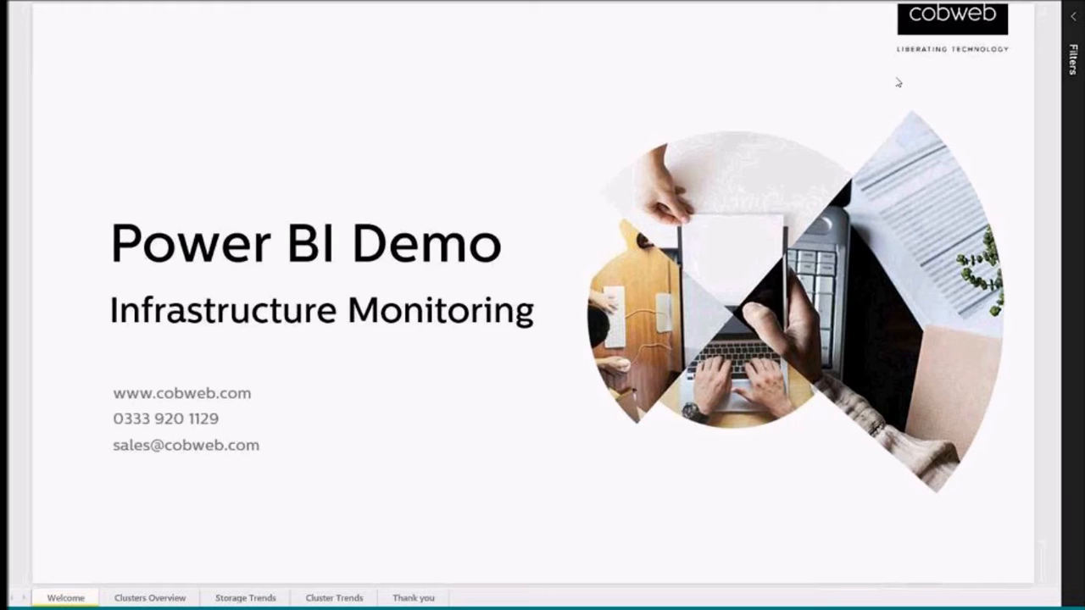
Step: Switch from the welcome slide to the Clusters Overview report page
click(151, 596)
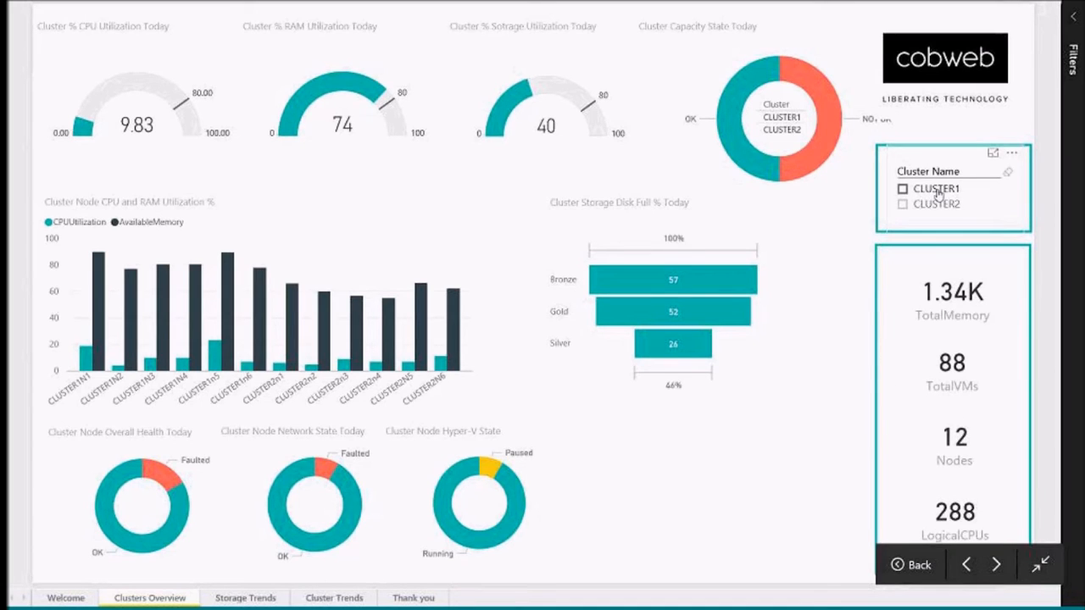
mouse_move(705, 402)
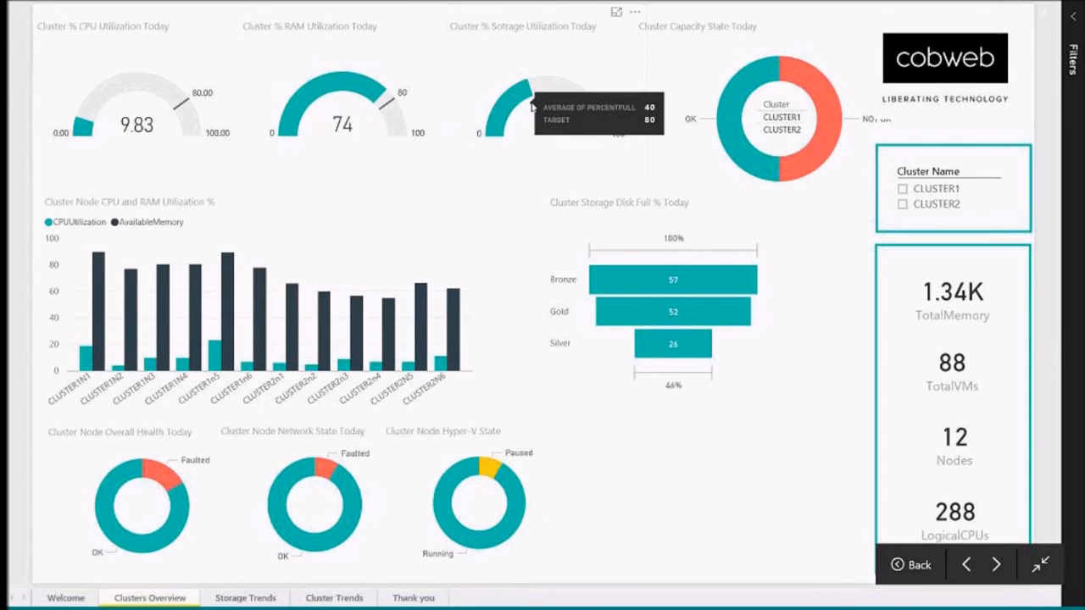
mouse_move(587, 423)
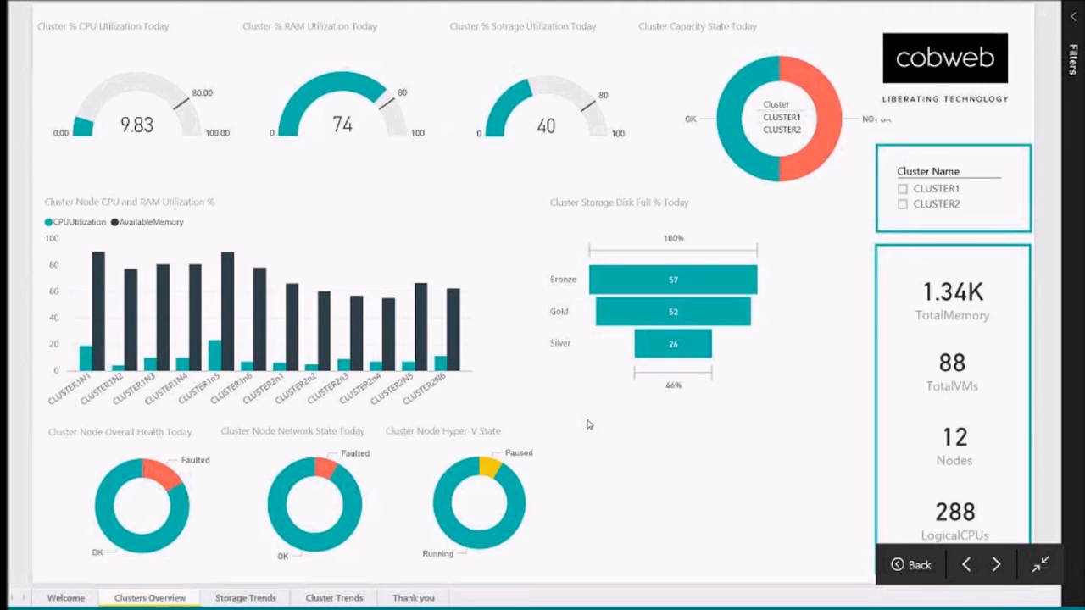
mouse_move(319, 336)
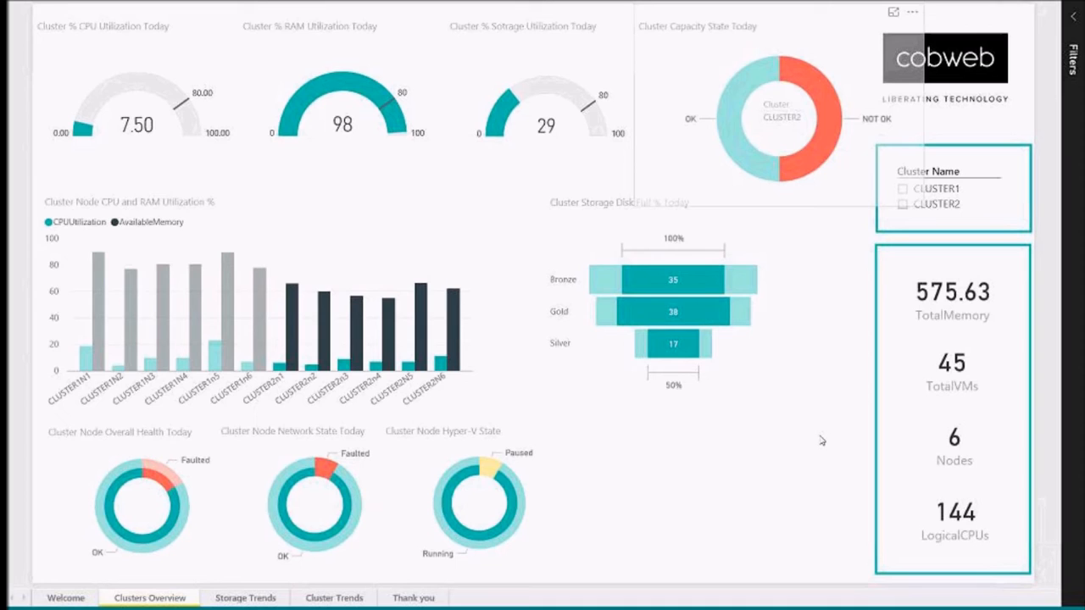
mouse_move(325, 473)
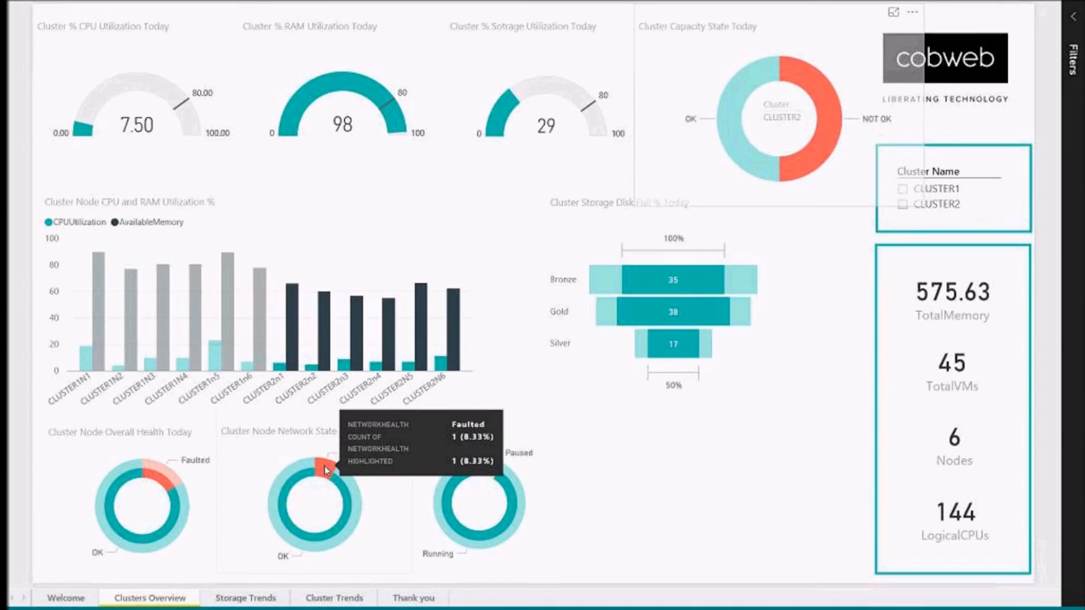
mouse_move(799, 546)
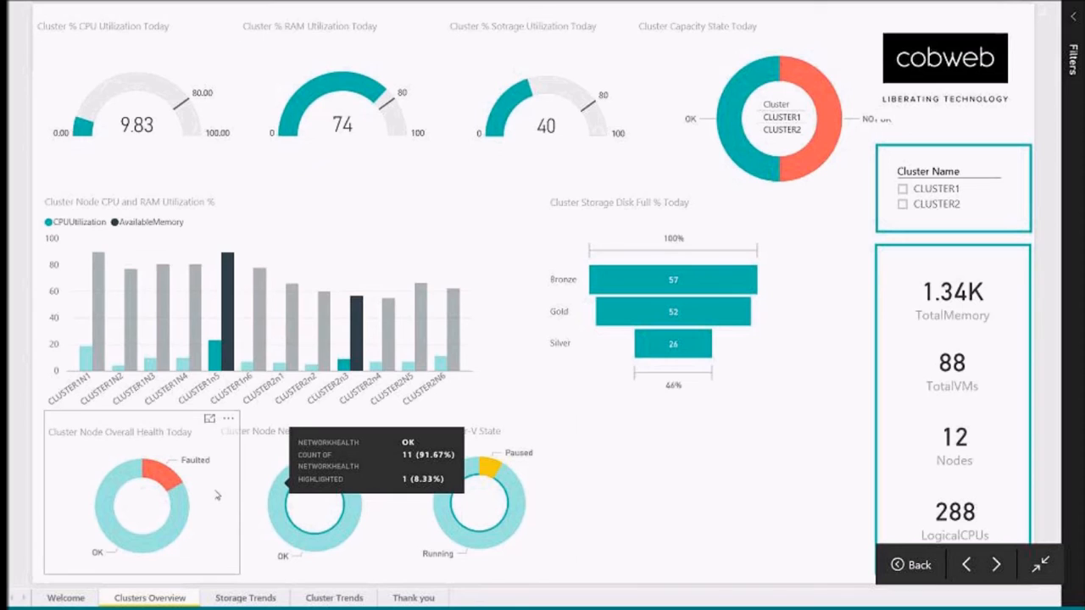
mouse_move(664, 467)
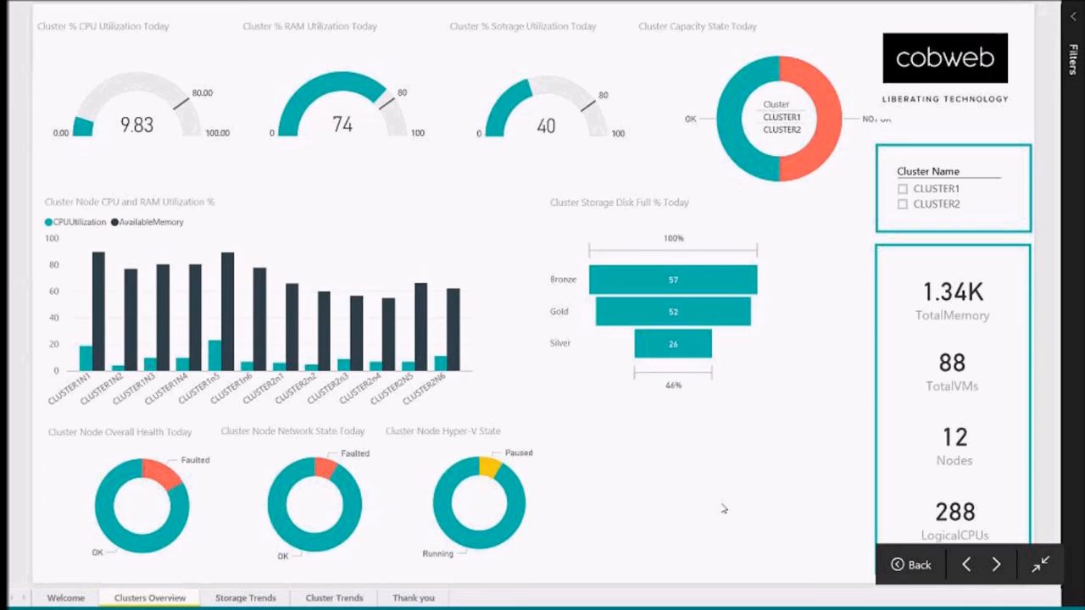
mouse_move(278, 597)
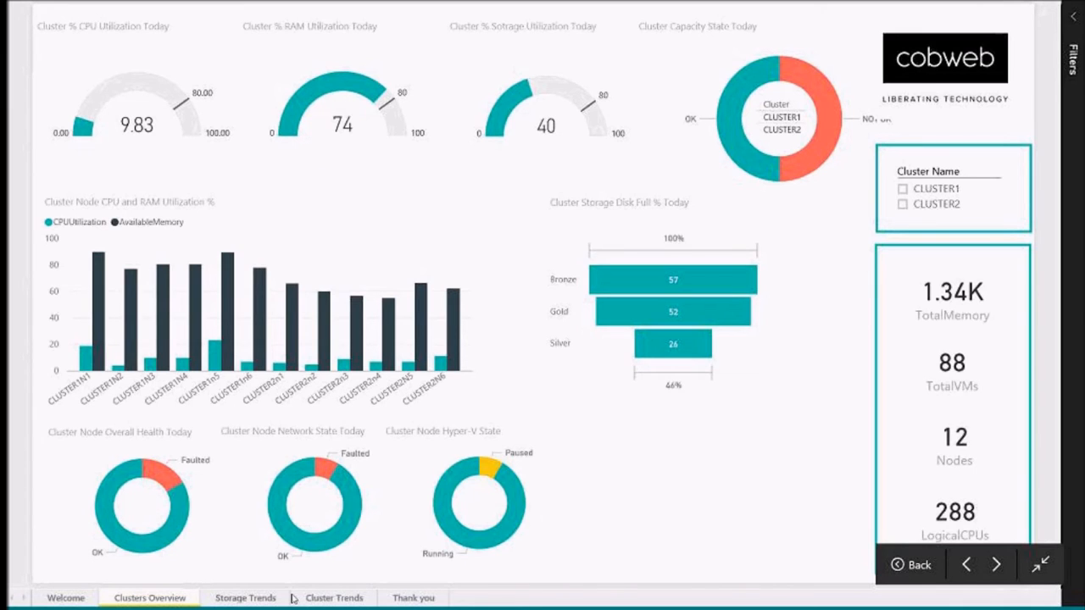
Step: Move from the all-clusters overview to the Storage Trends report page
click(248, 599)
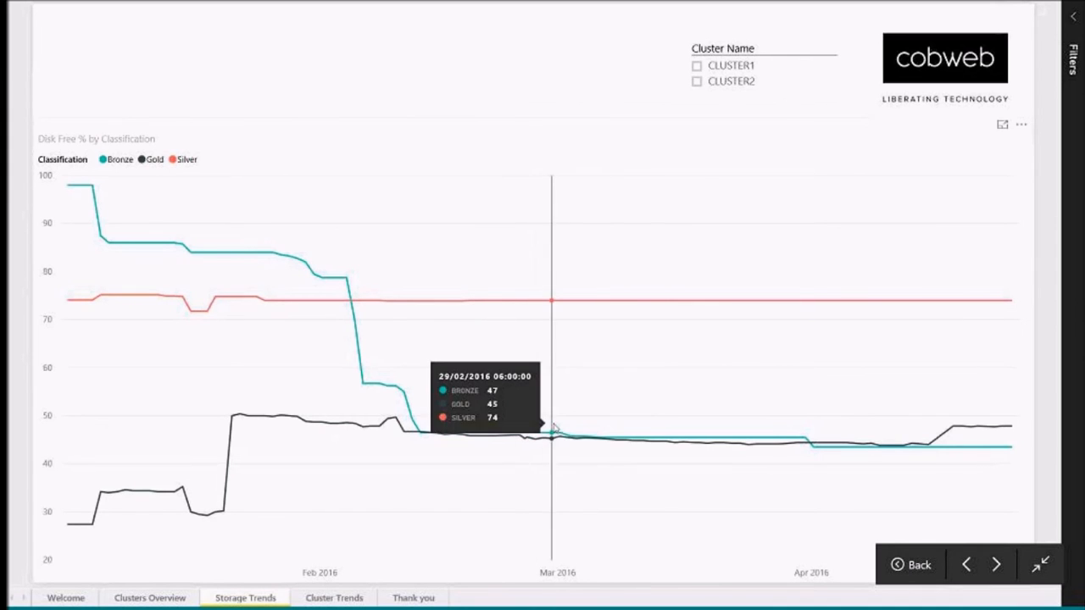
mouse_move(585, 439)
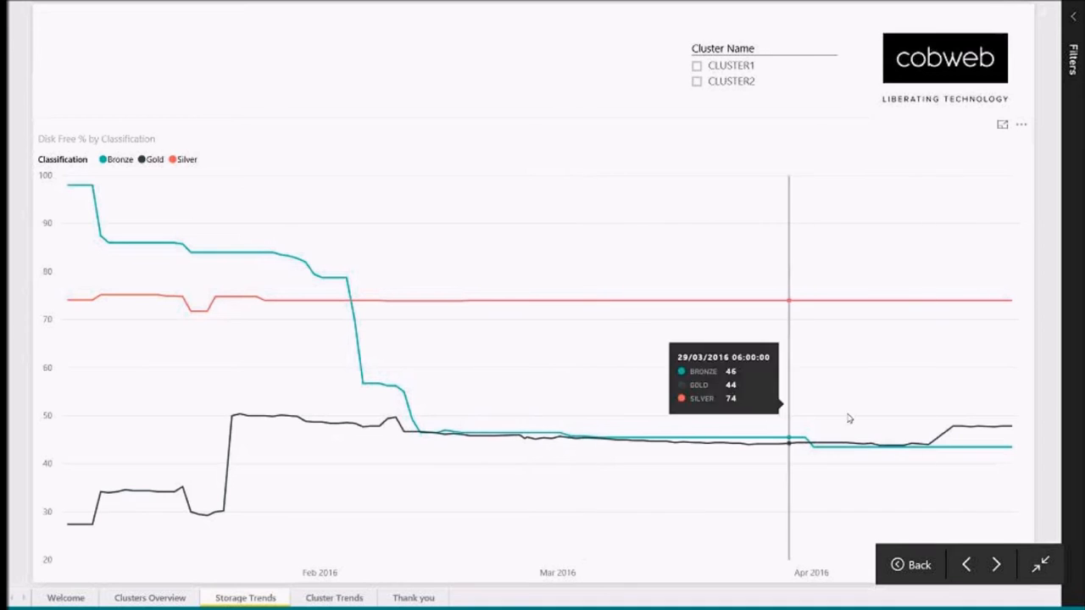
mouse_move(1021, 447)
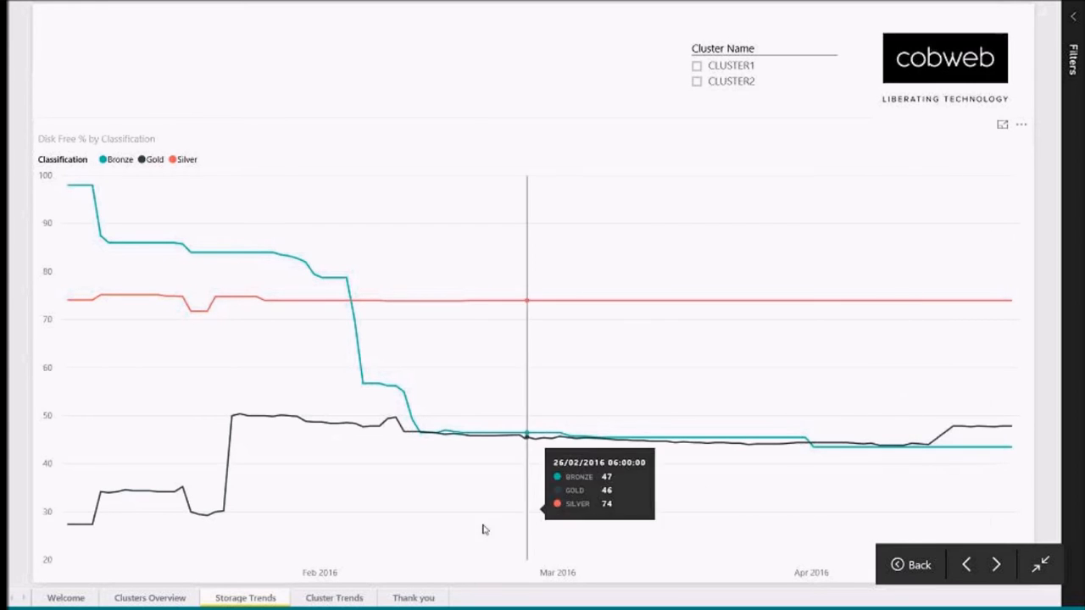
Step: Move from the Disk Free % trends to the Cluster Trends report page
click(332, 596)
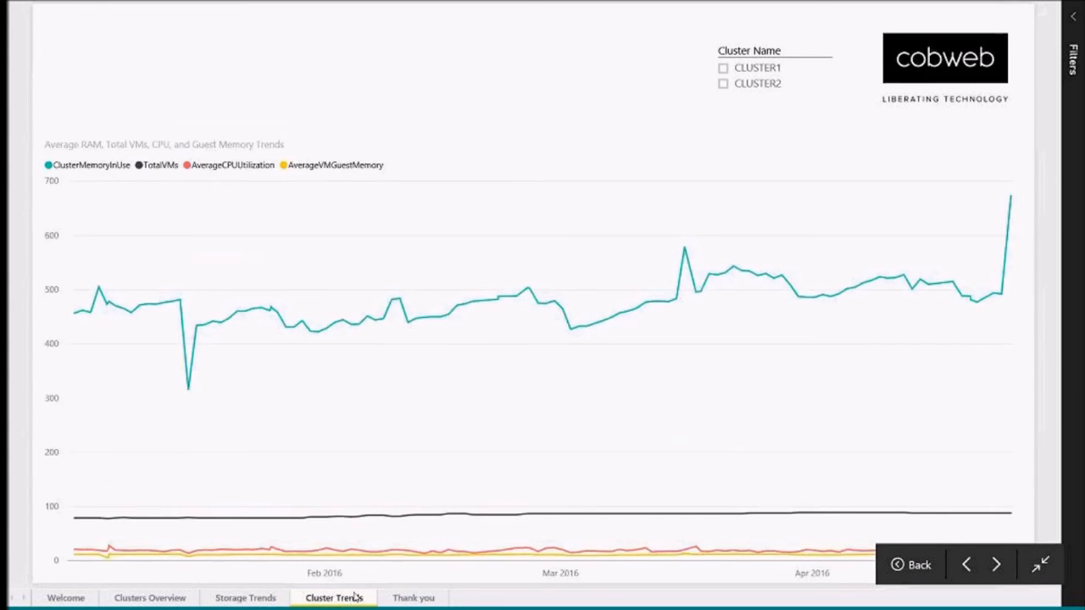
mouse_move(282, 424)
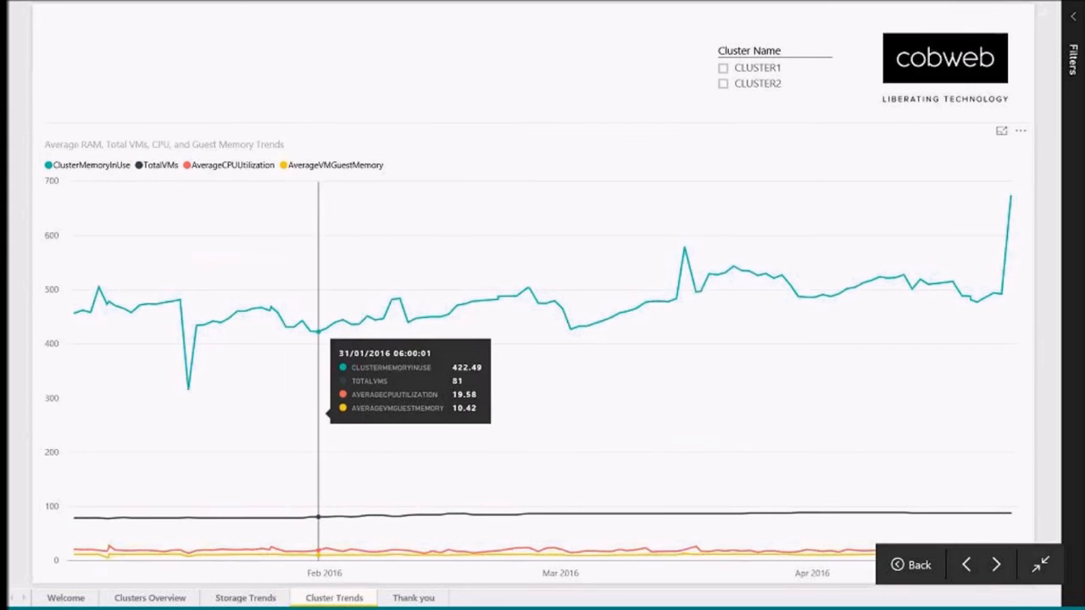
mouse_move(389, 406)
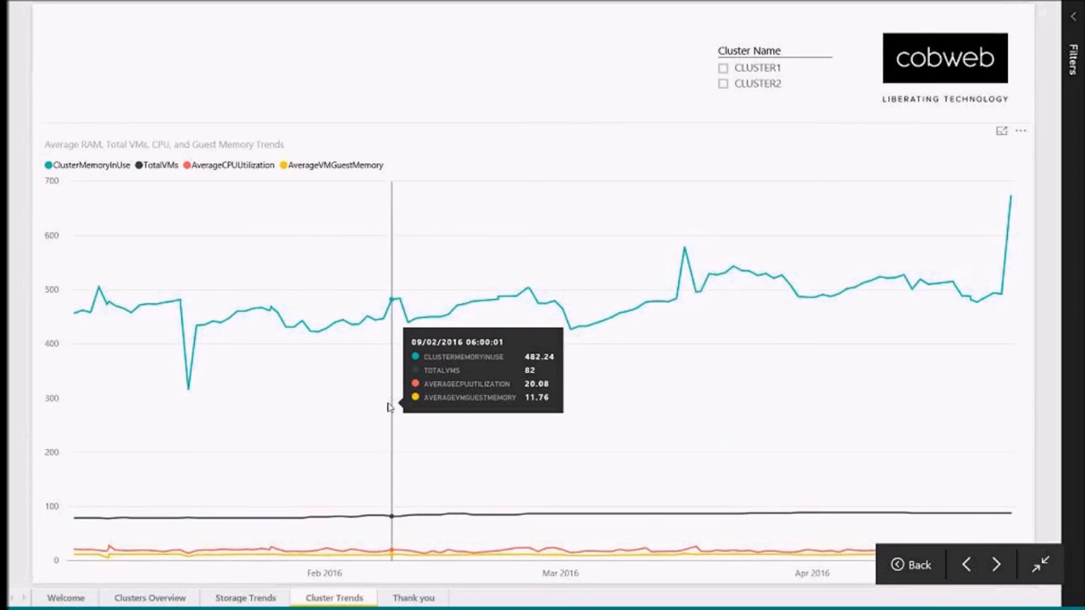
mouse_move(461, 428)
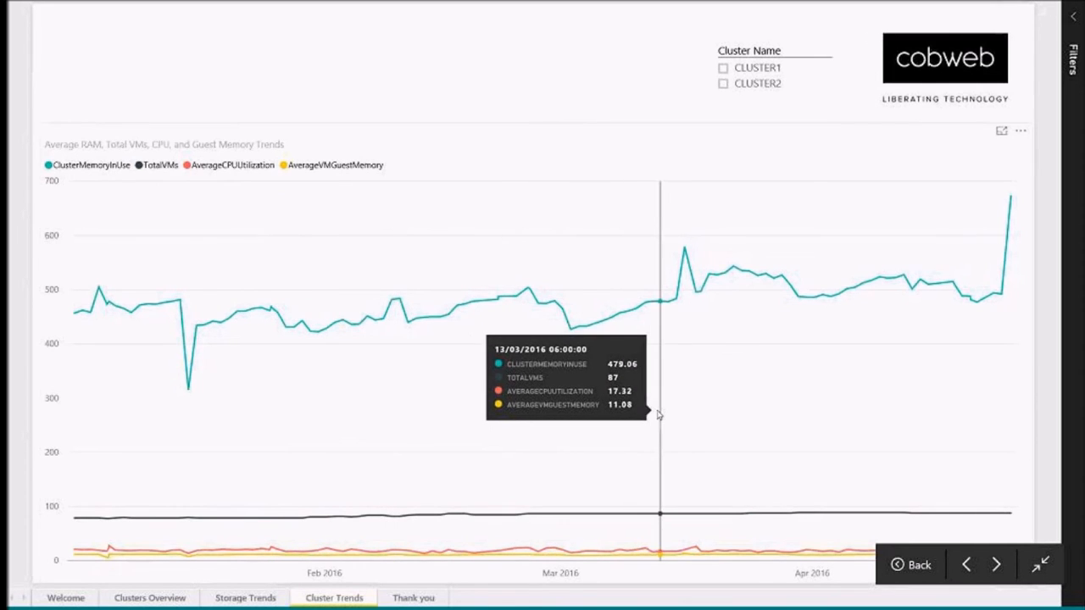
mouse_move(1018, 397)
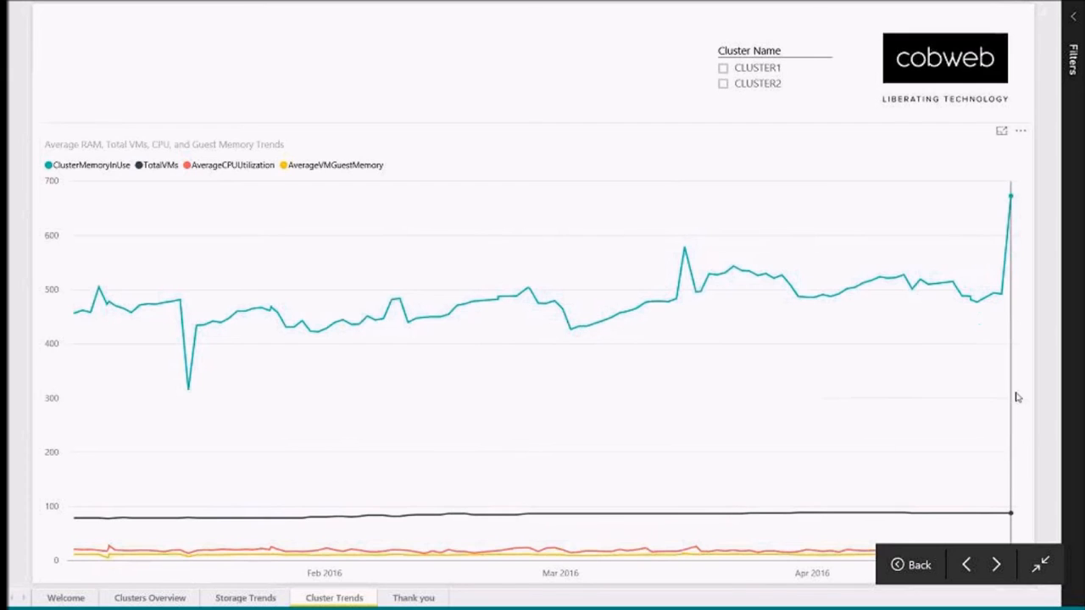
mouse_move(1018, 396)
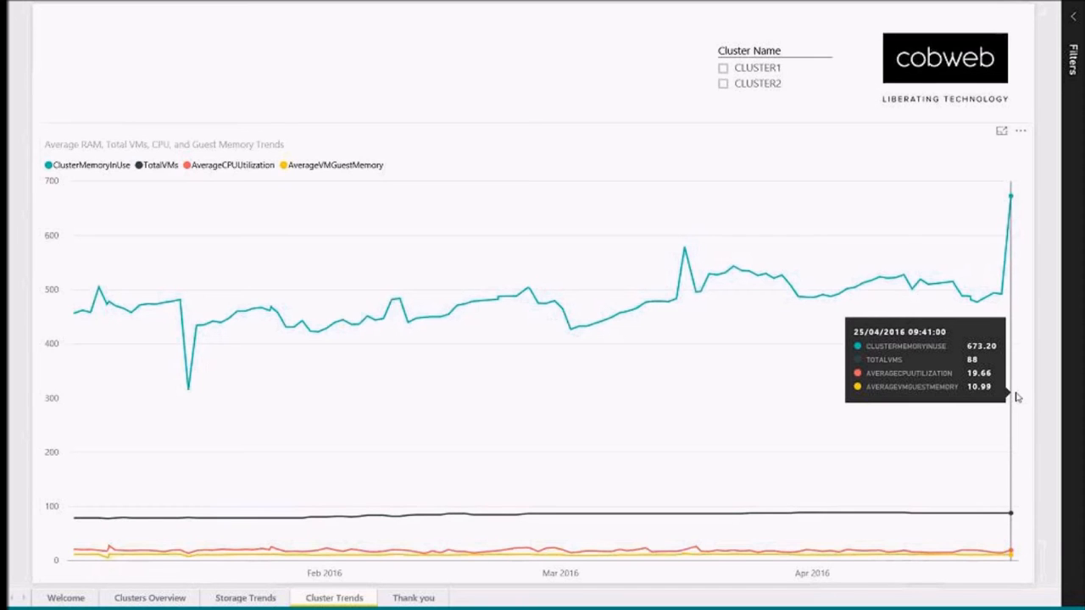
mouse_move(505, 380)
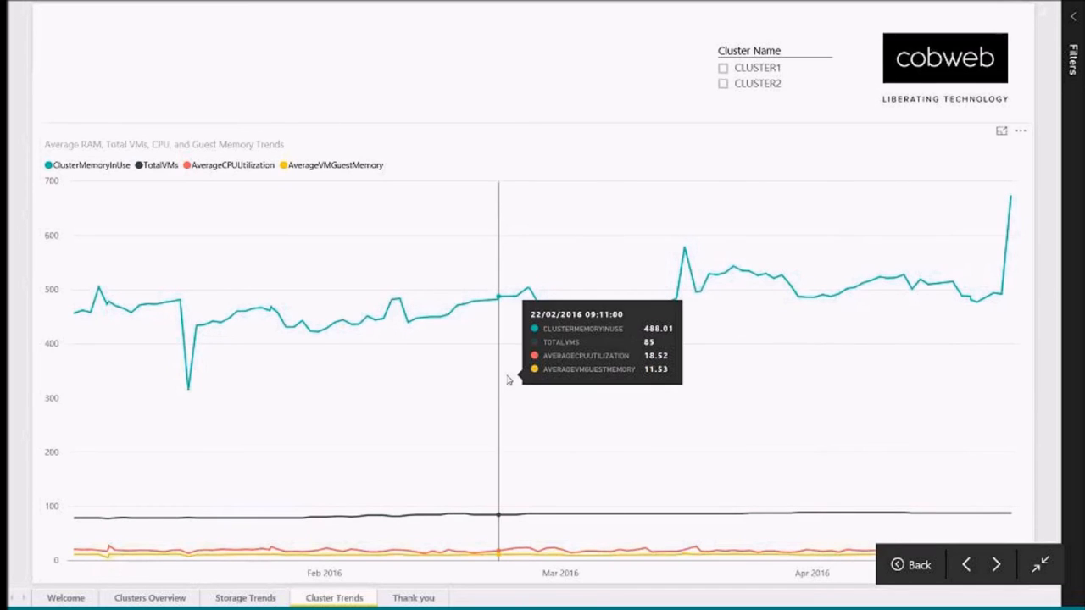
mouse_move(1019, 325)
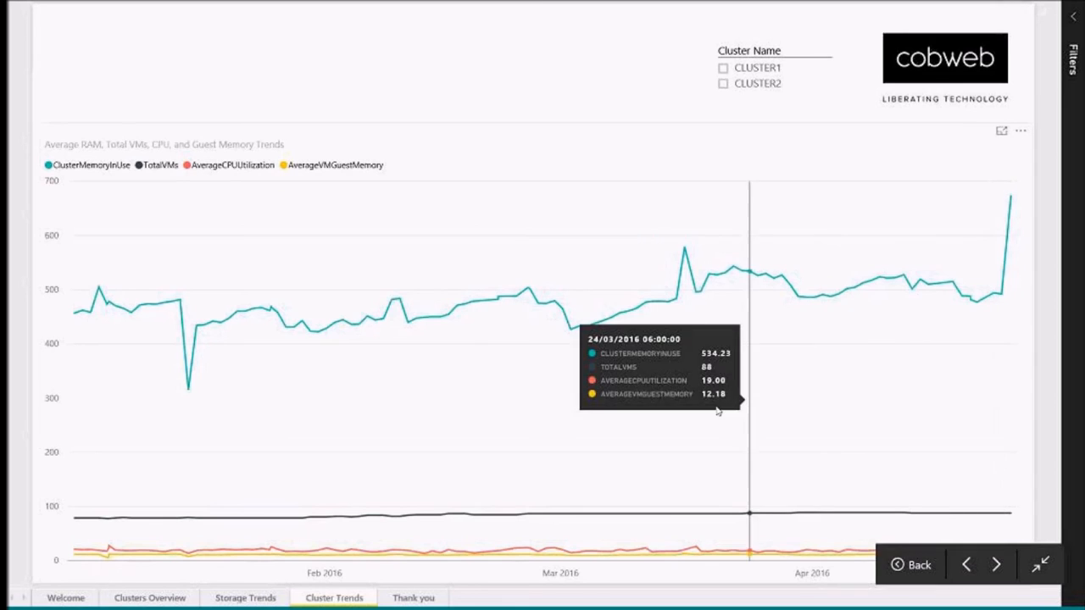
mouse_move(585, 417)
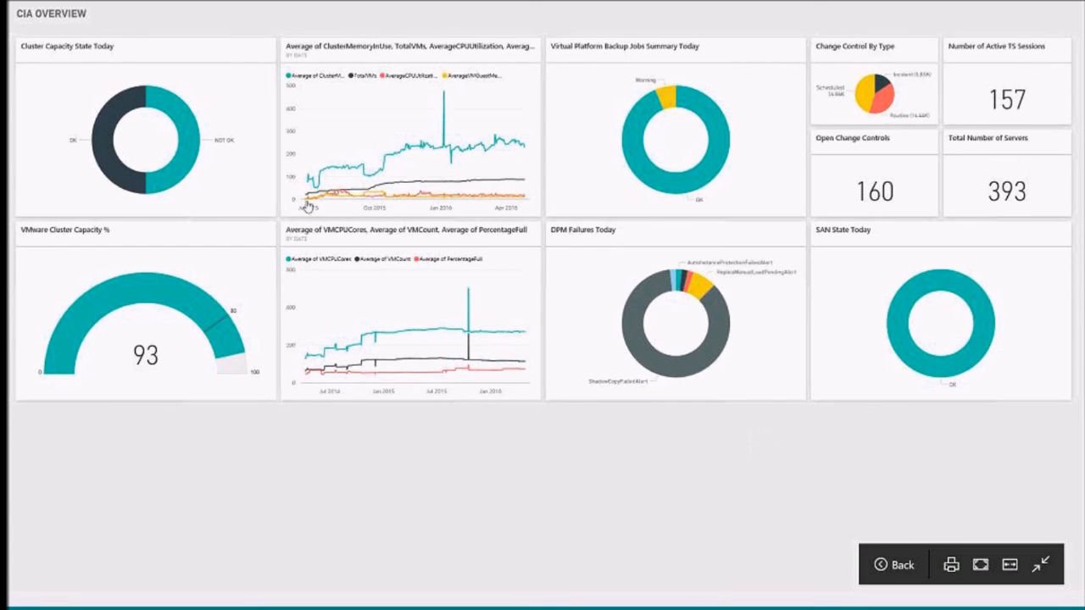
mouse_move(173, 152)
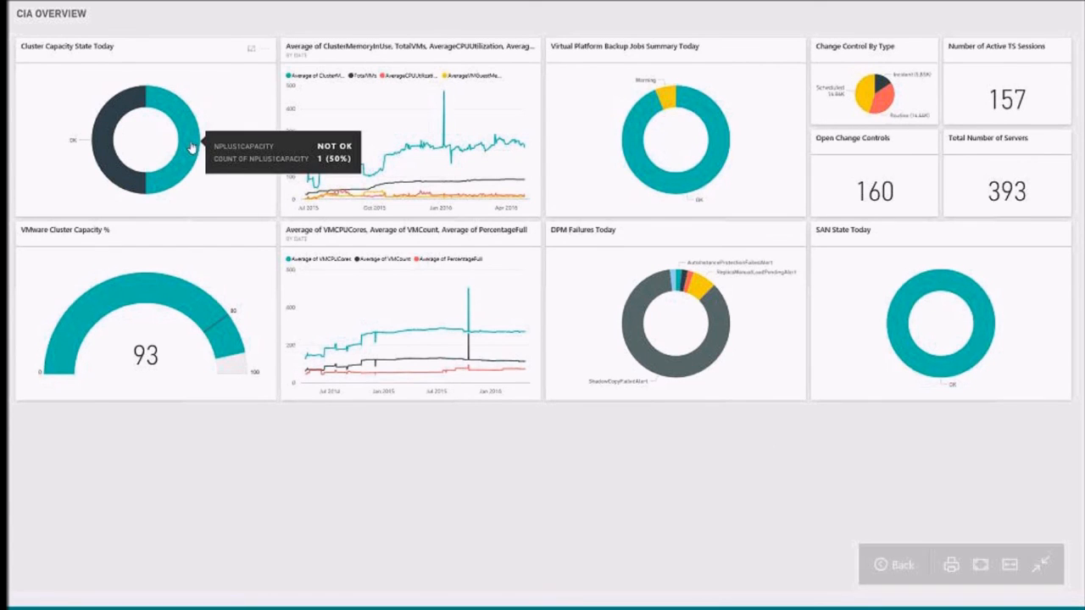
mouse_move(411, 136)
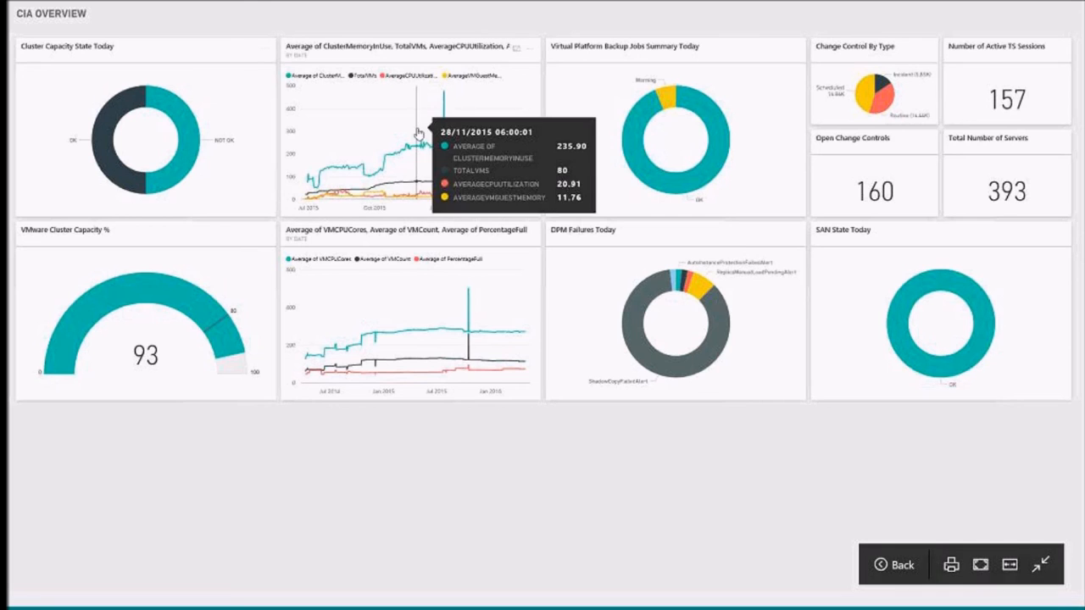
mouse_move(457, 258)
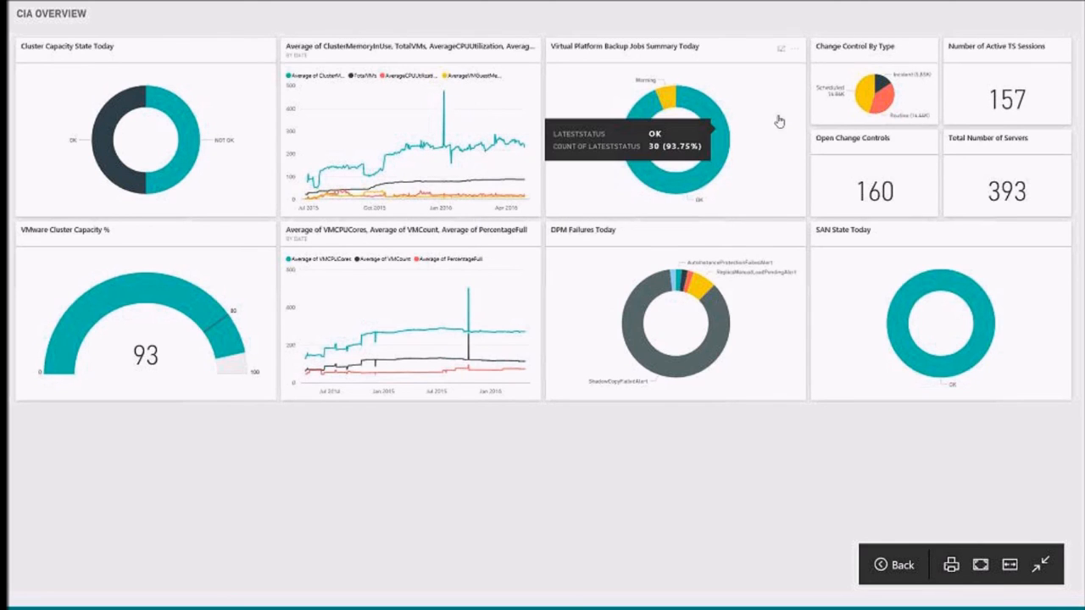
mouse_move(790, 159)
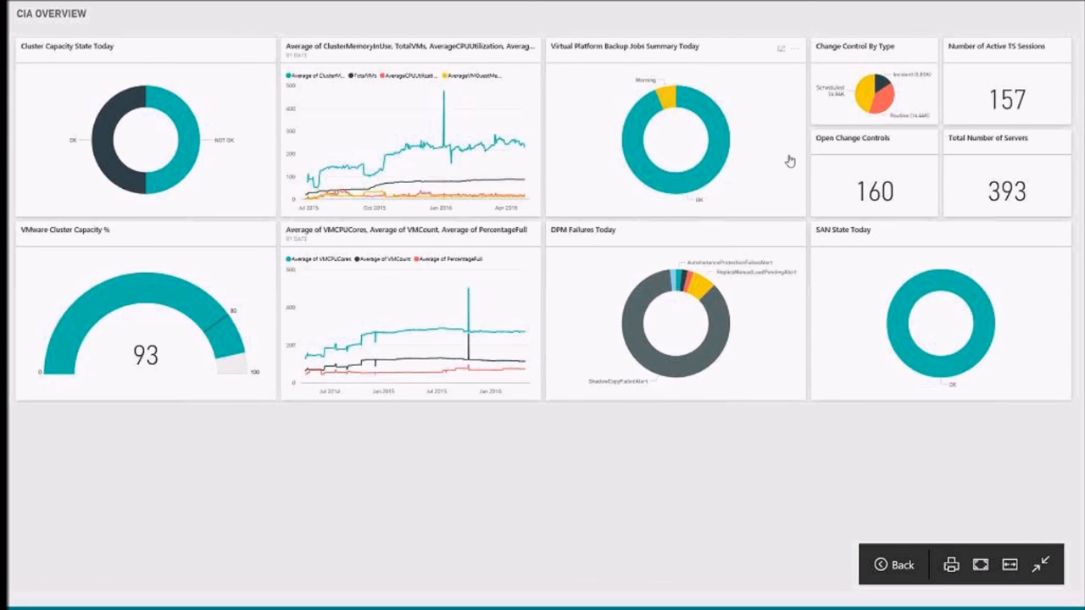
mouse_move(715, 347)
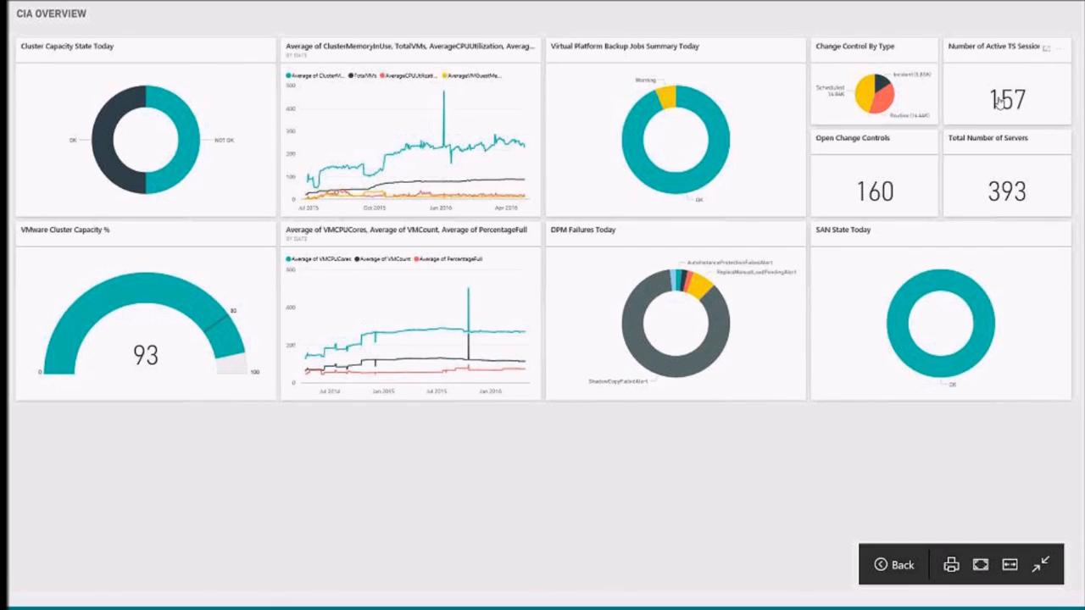
mouse_move(593, 466)
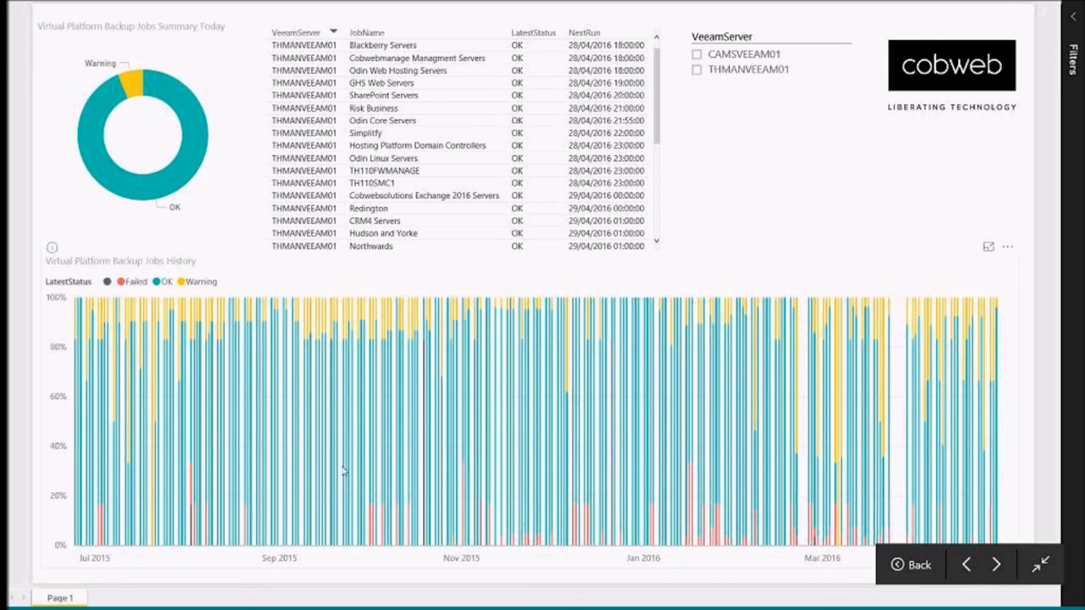
mouse_move(135, 100)
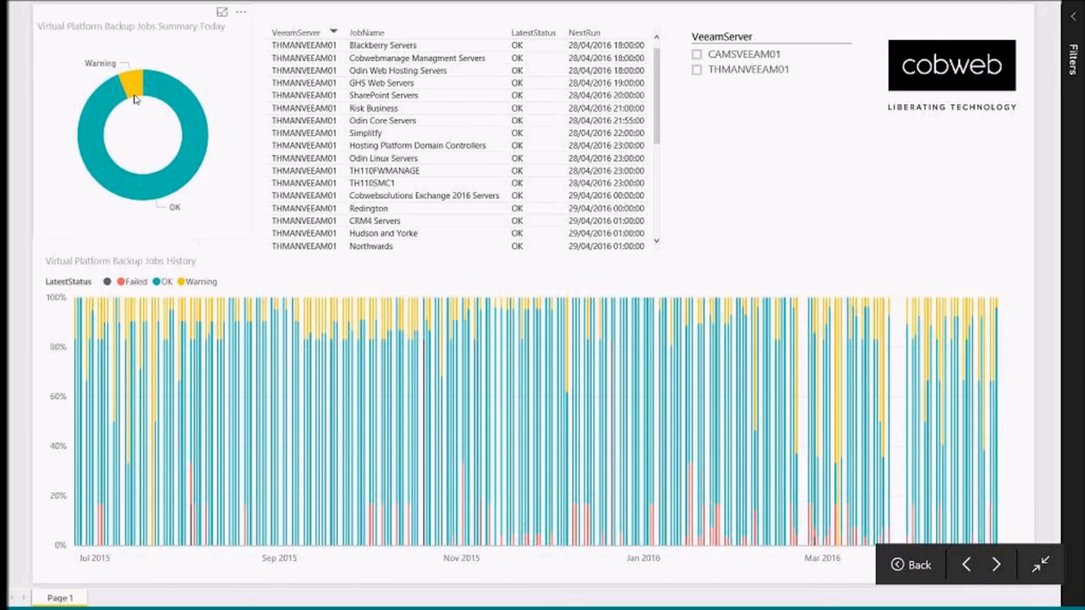
Step: Filter the backup jobs list to Warning status via the summary donut's Warning slice
click(136, 87)
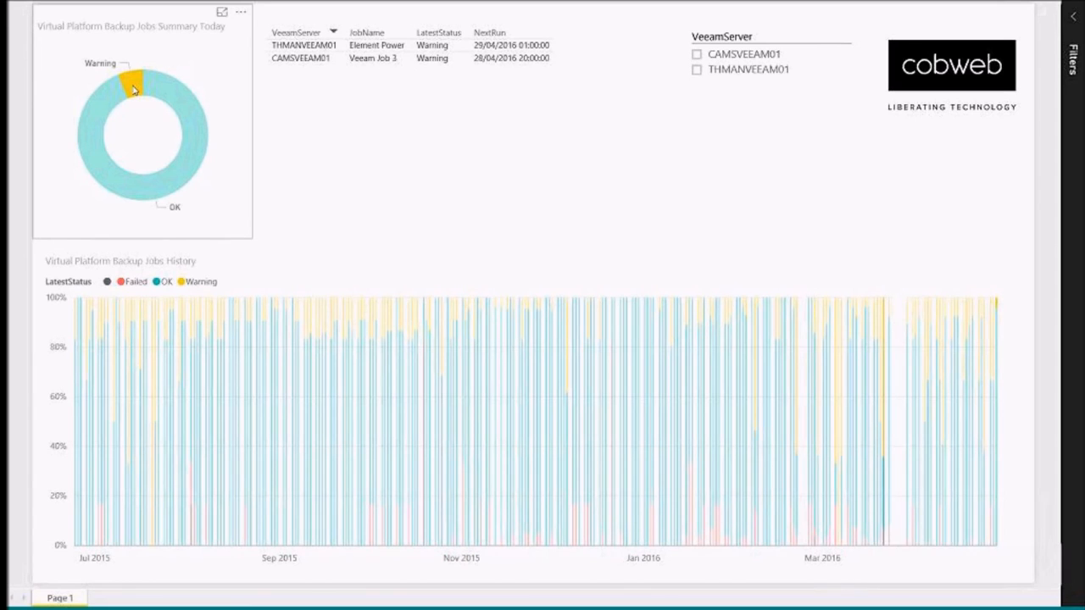